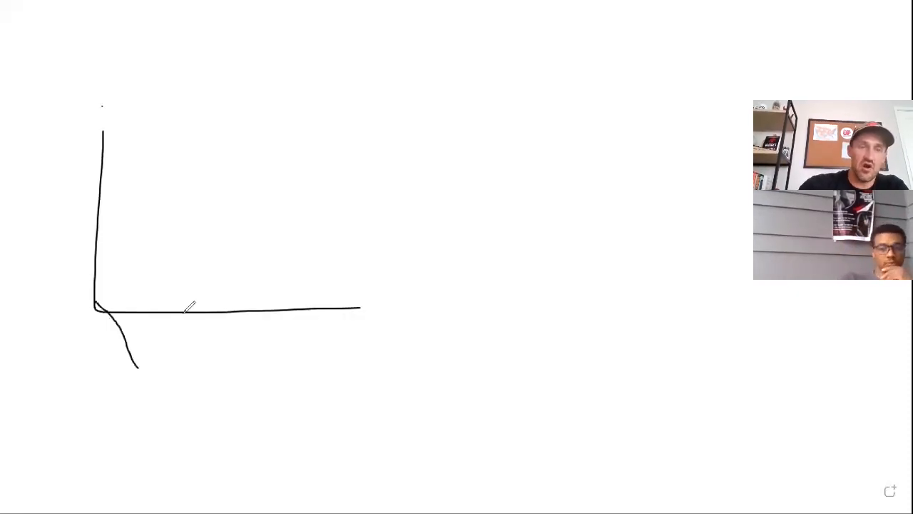
Sketch the dip-below-axis-then-peak curve and a straight supercompensation line rising from its peak.
left_click_drag(102, 306, 417, 228)
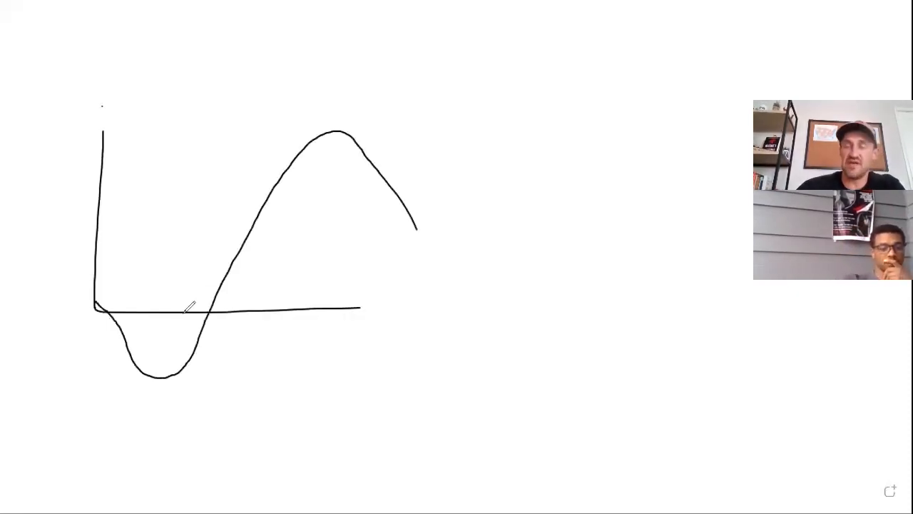
left_click_drag(354, 141, 471, 68)
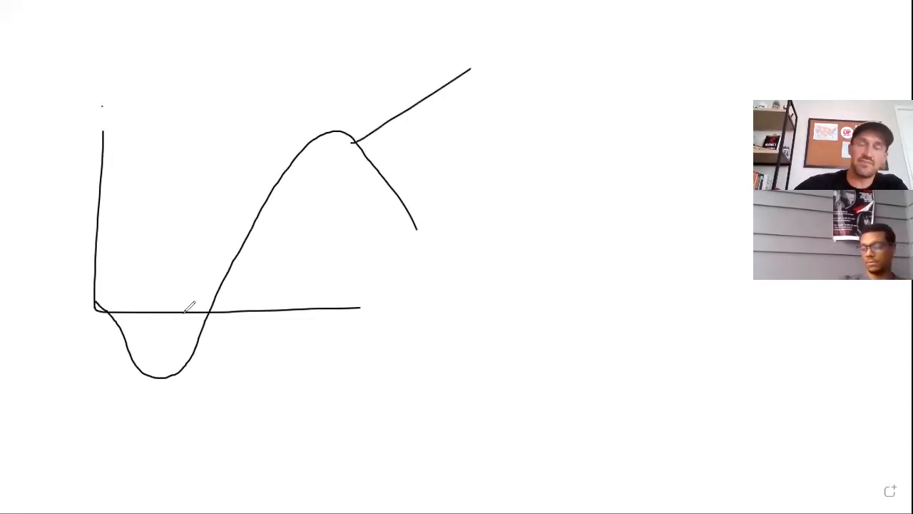